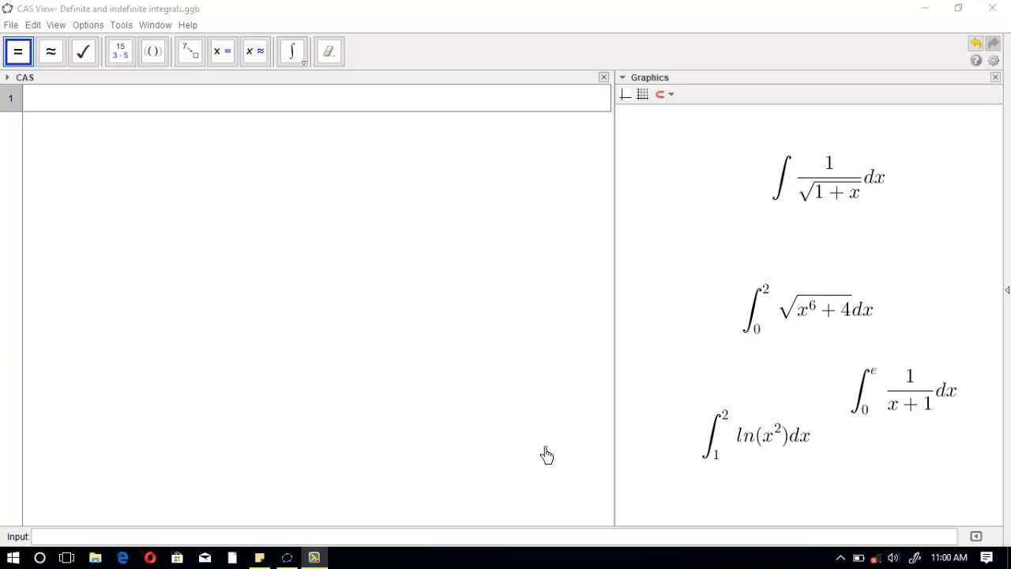
pyautogui.moveTo(531, 442)
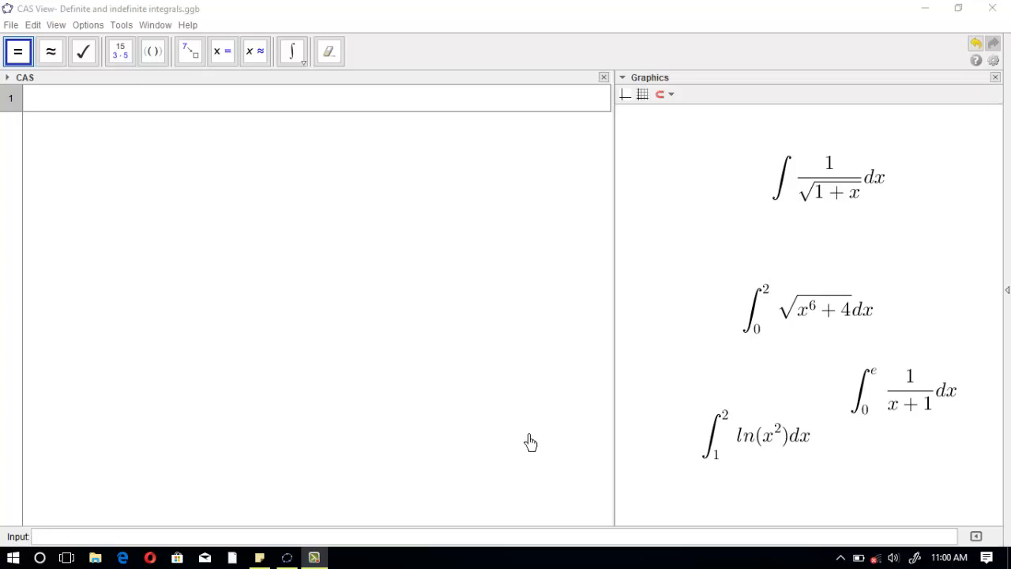
pyautogui.moveTo(493, 283)
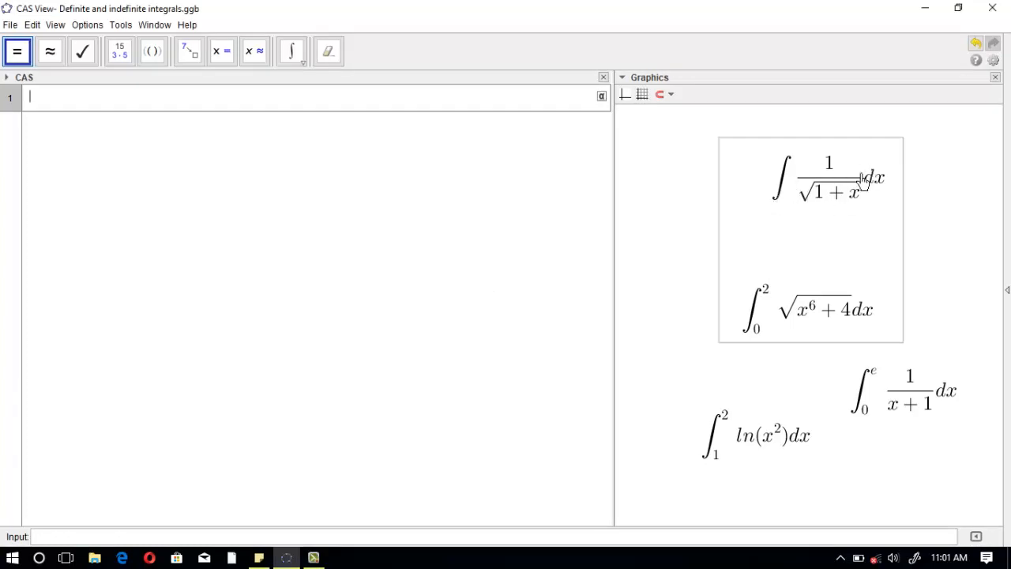
pyautogui.moveTo(818, 184)
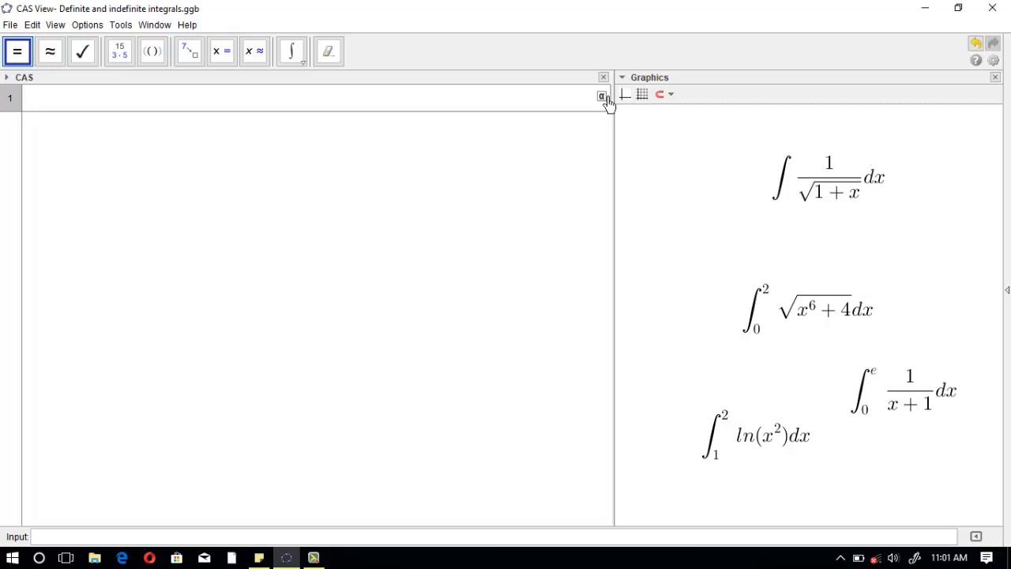
pyautogui.moveTo(291, 50)
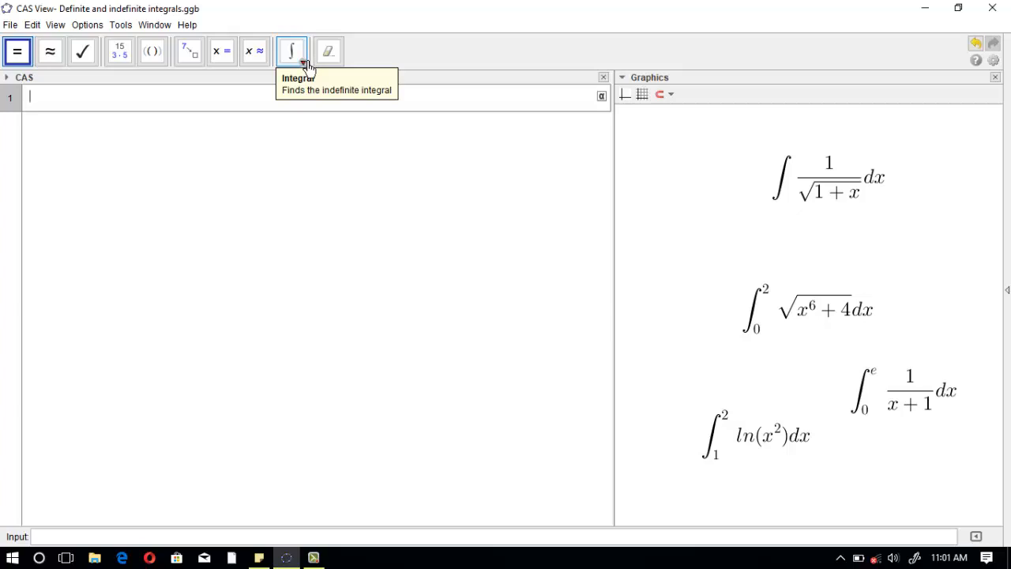
pyautogui.moveTo(190, 104)
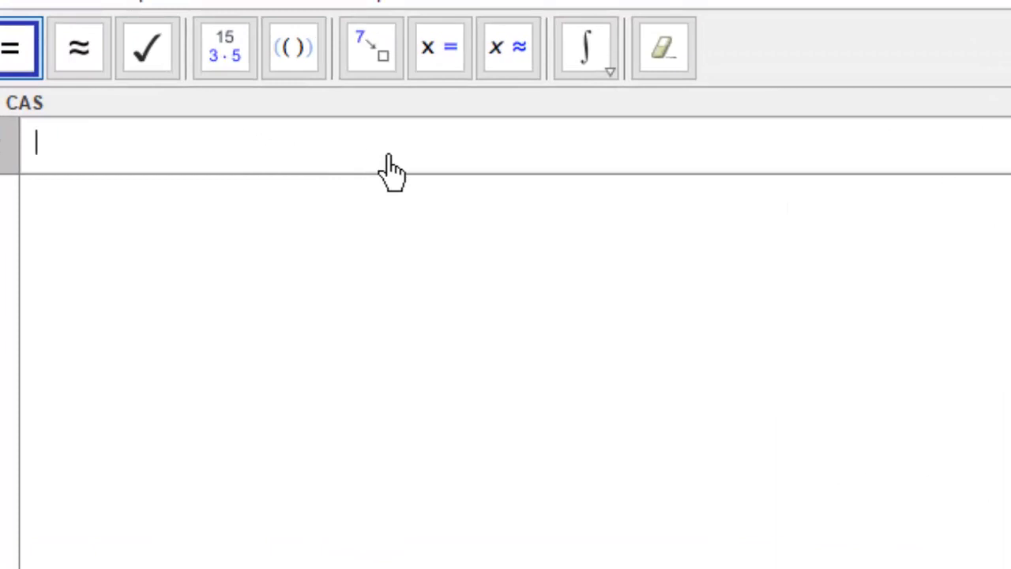
# Enter the integrand 1/(sqrt(1+x)) into CAS row 1.
pyautogui.write('1/(')
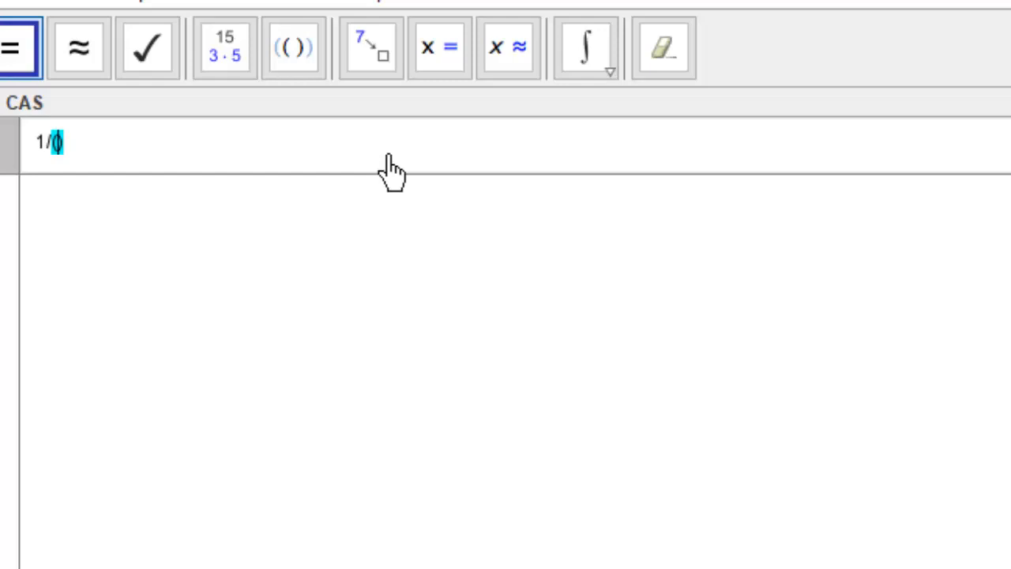
pyautogui.write('(s')
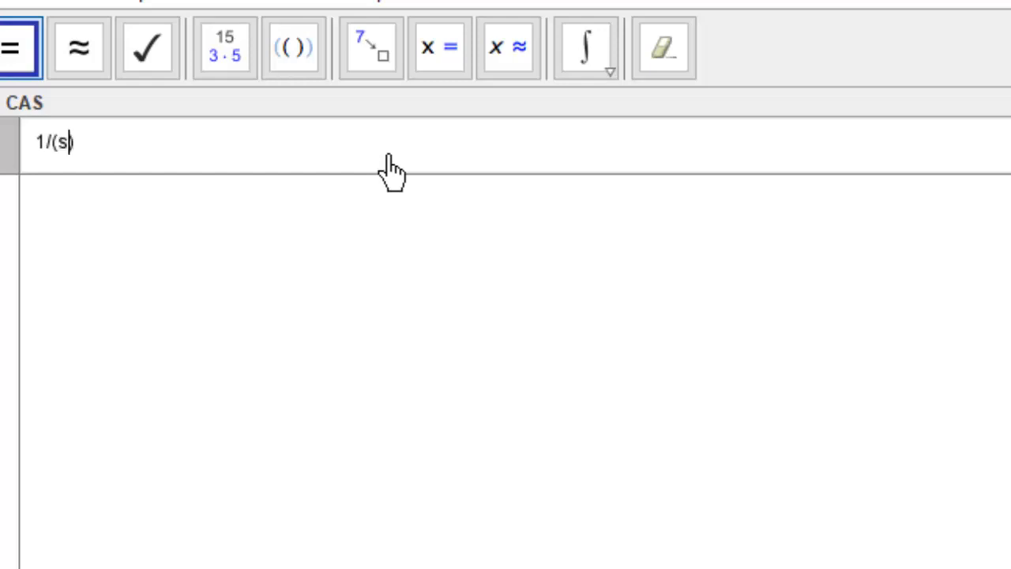
pyautogui.write('qrt')
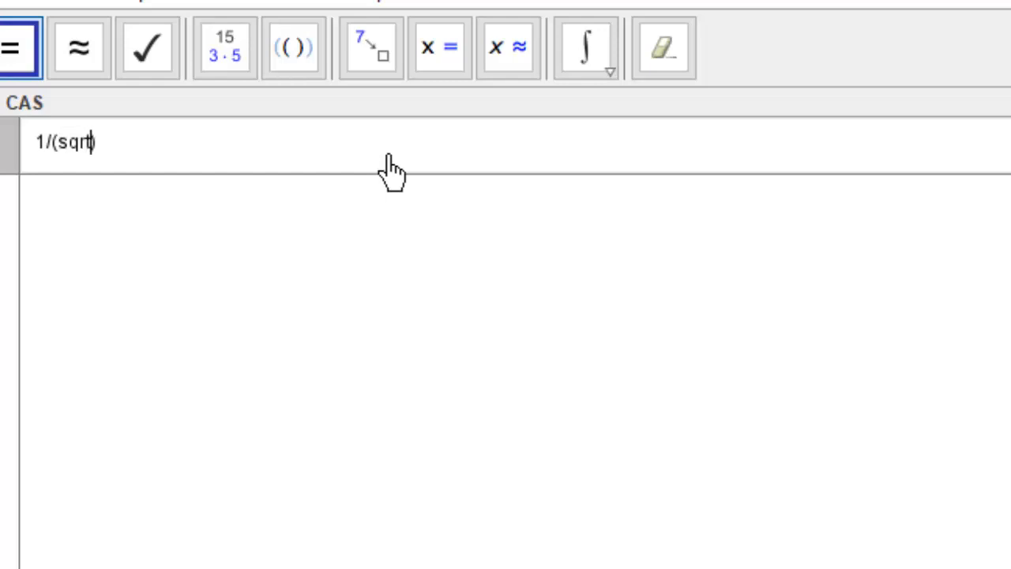
pyautogui.write('()')
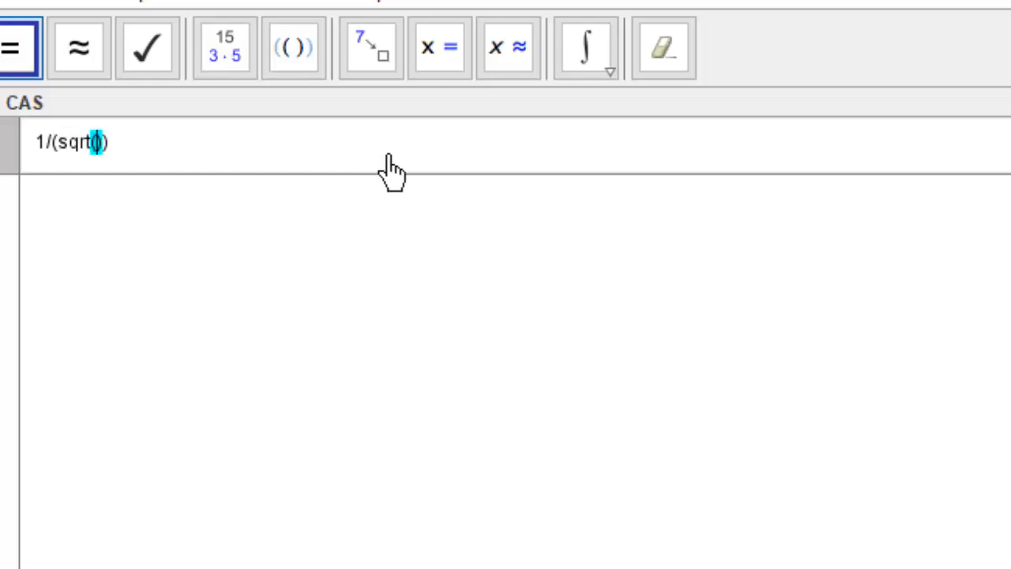
pyautogui.write('1+')
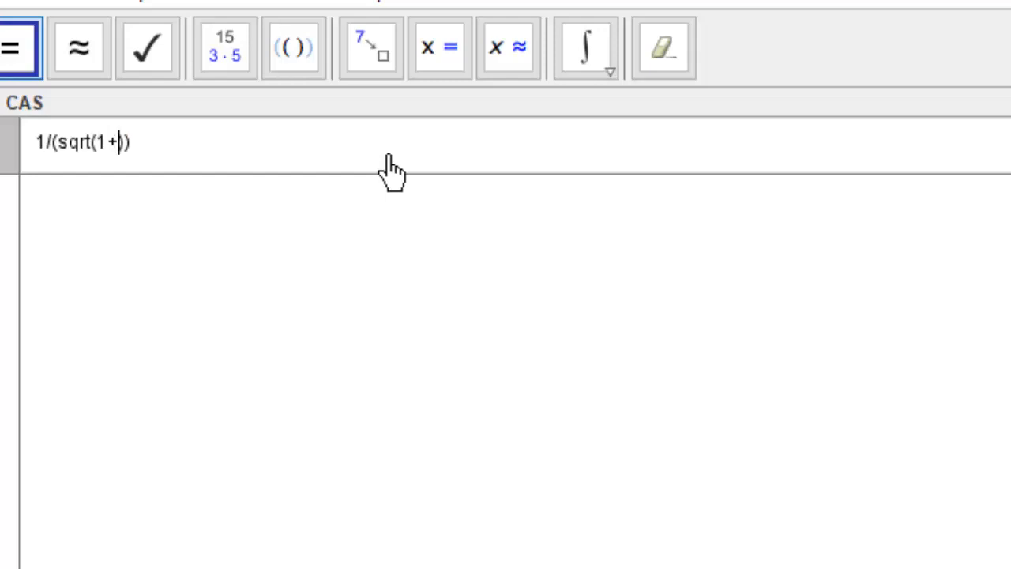
pyautogui.write('x')
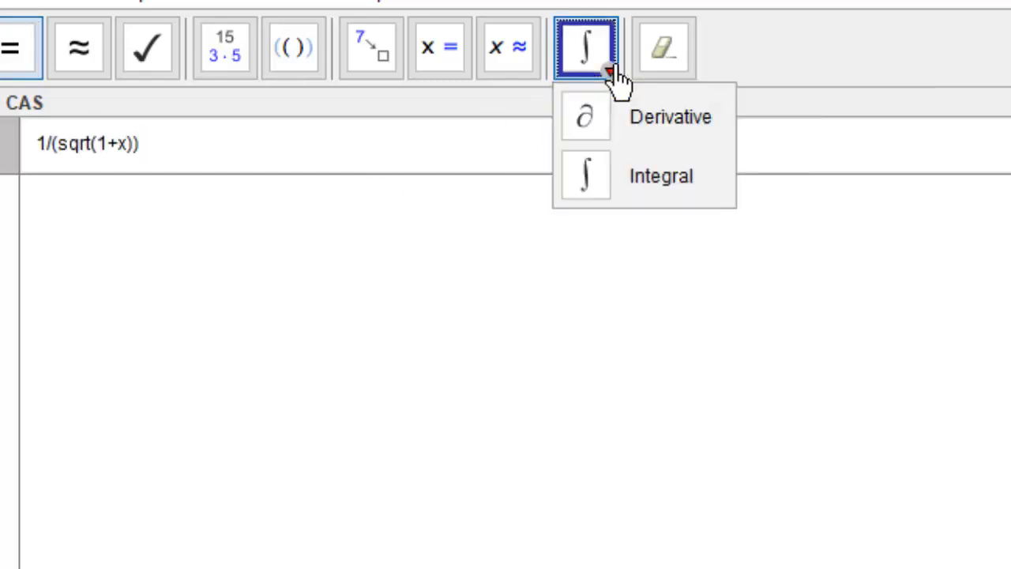
pyautogui.moveTo(637, 177)
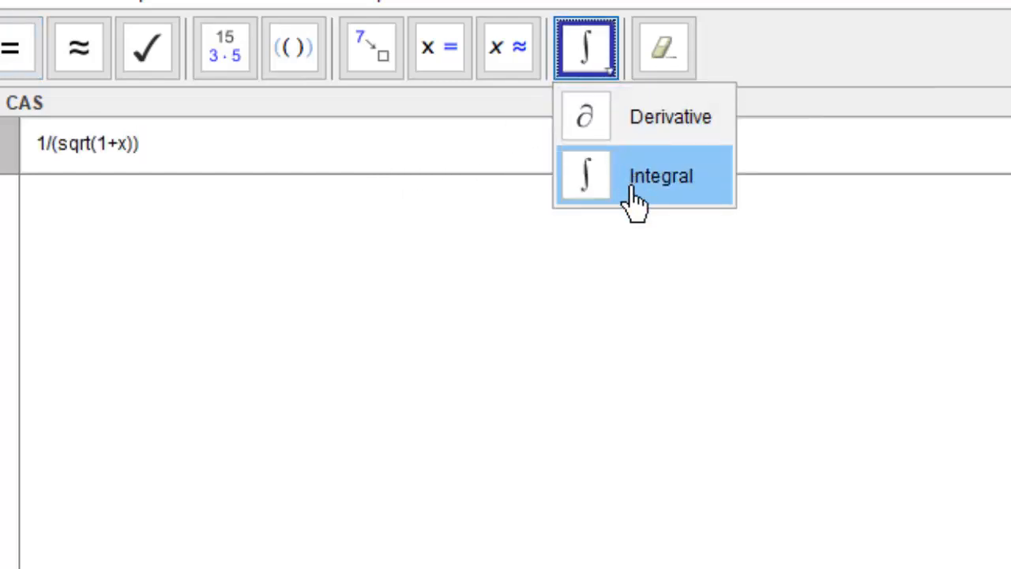
# Evaluate row 1 as an indefinite integral, giving 2√(x+1) + c₁.
pyautogui.click(660, 176)
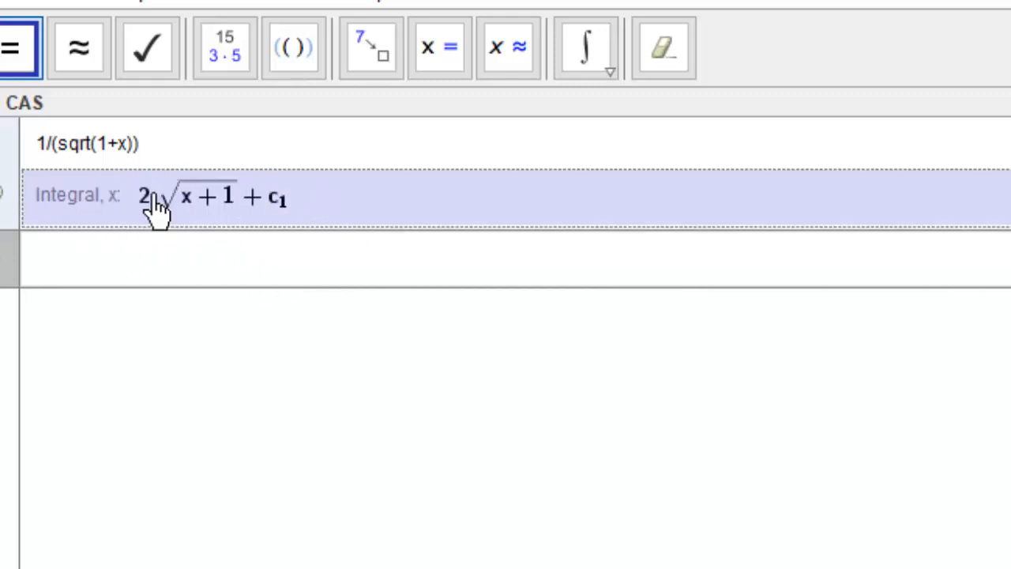
pyautogui.moveTo(308, 245)
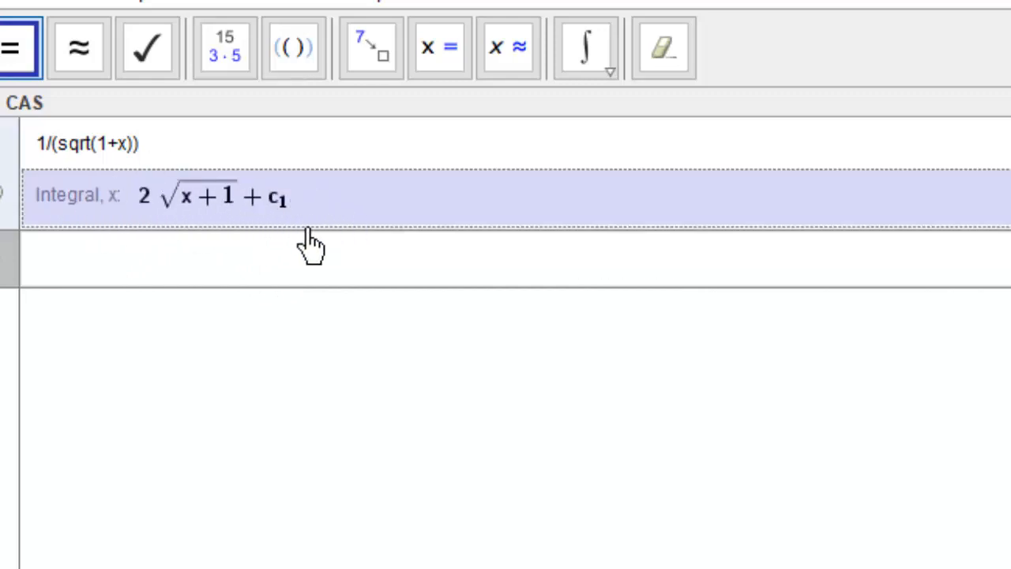
pyautogui.moveTo(292, 213)
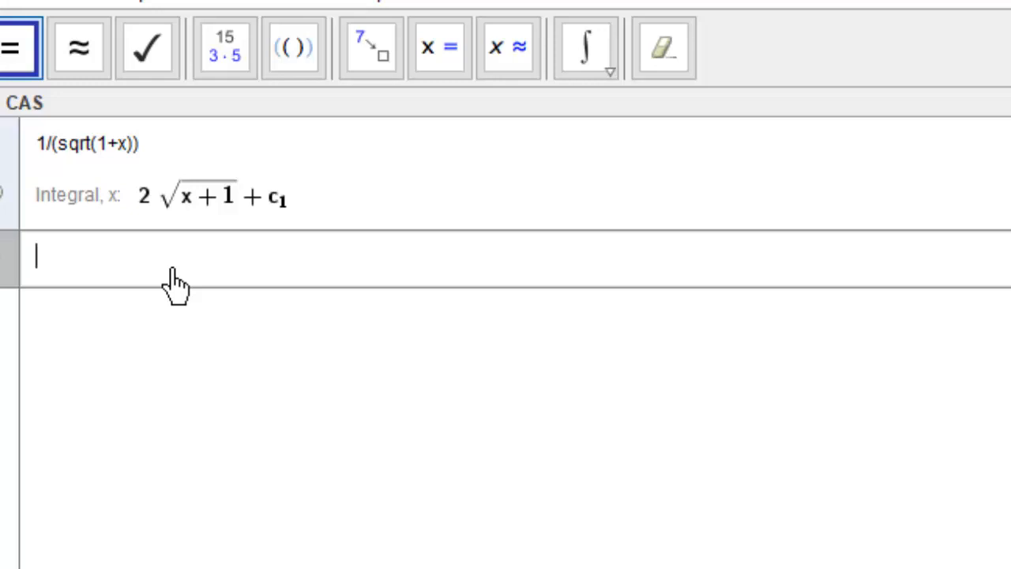
# Enter 1/(x+1) followed by lower limit 0 in CAS row 2.
pyautogui.write('1/')
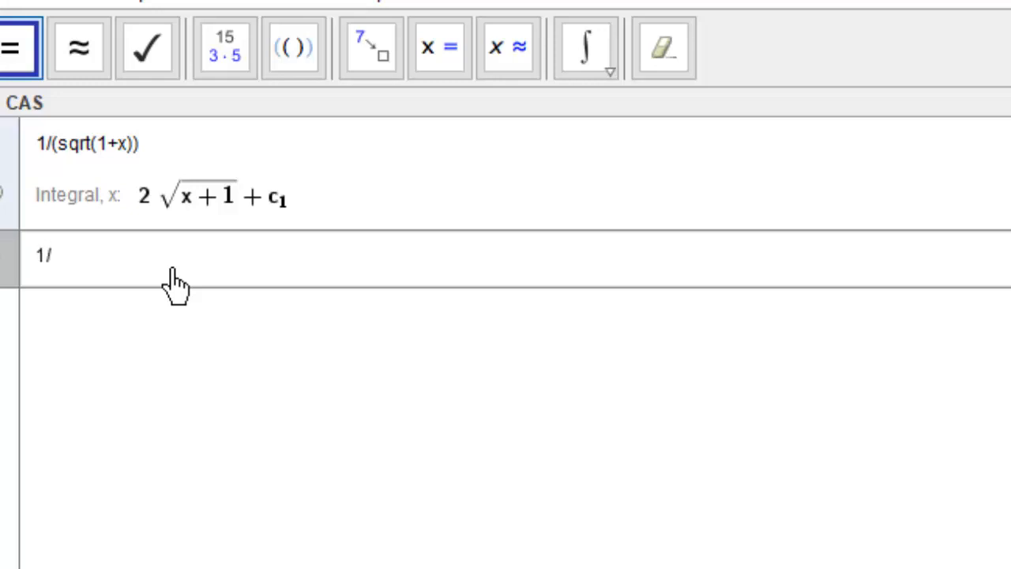
pyautogui.write('0')
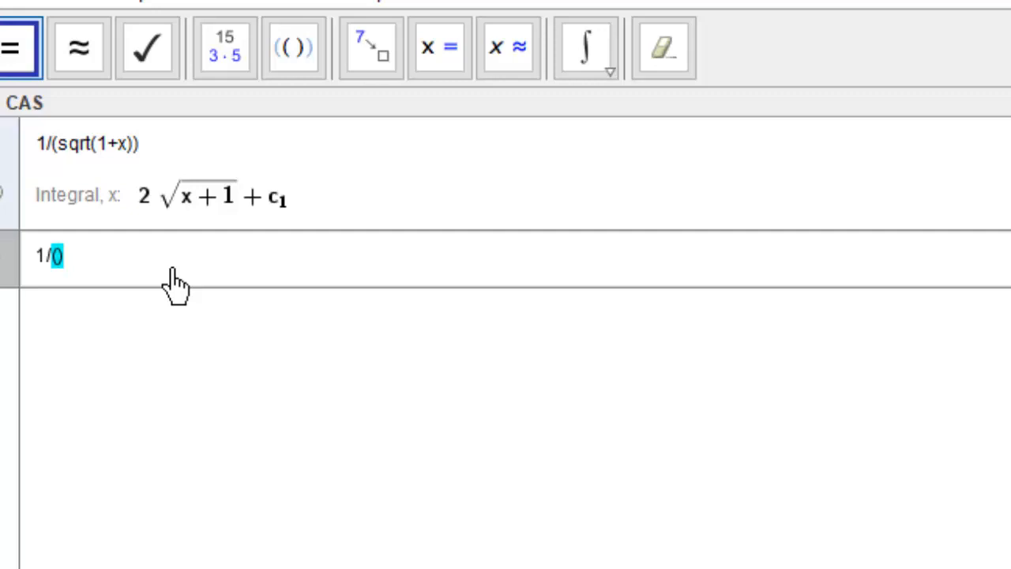
pyautogui.write('(x+')
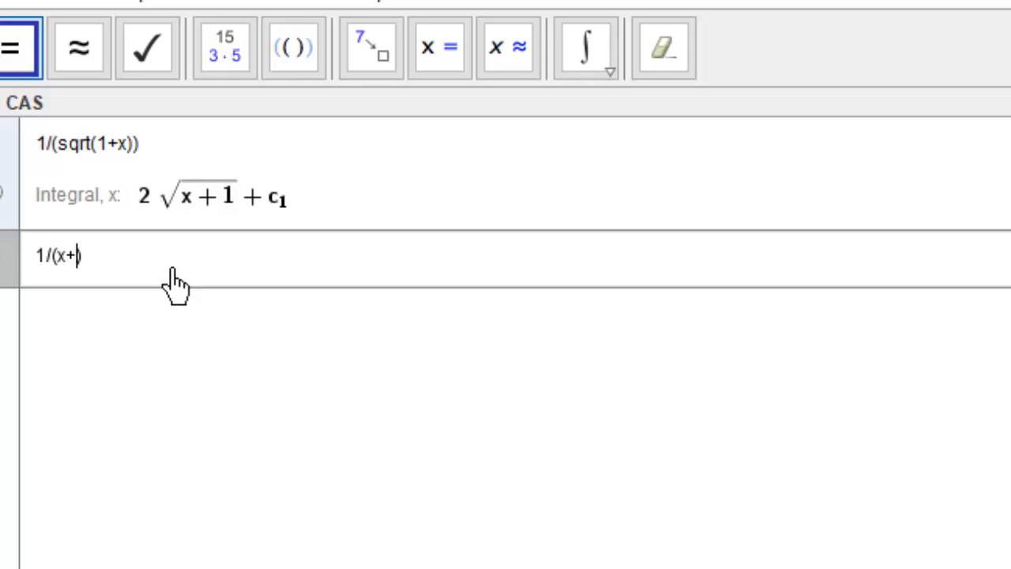
pyautogui.write('1)')
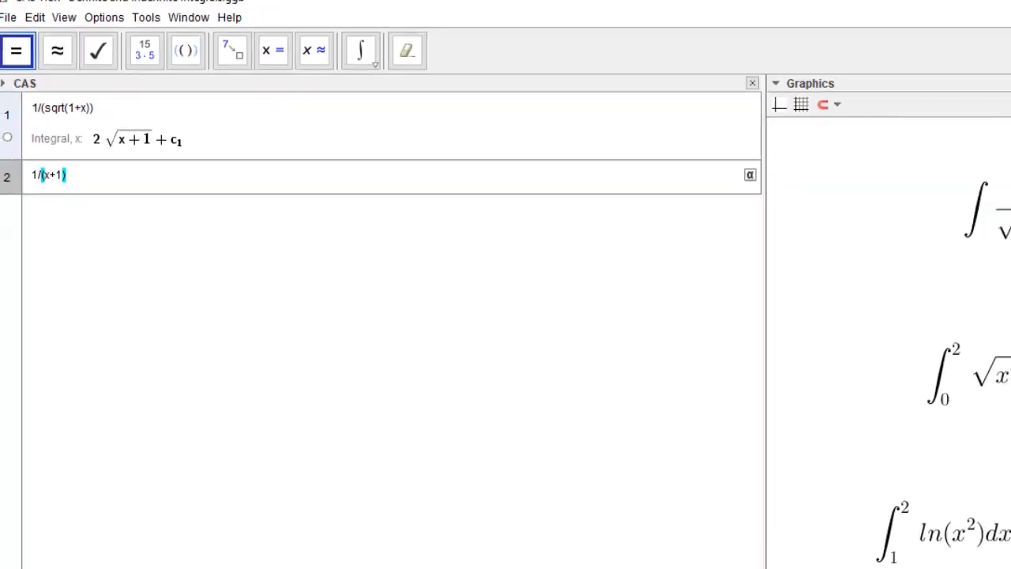
pyautogui.click(958, 9)
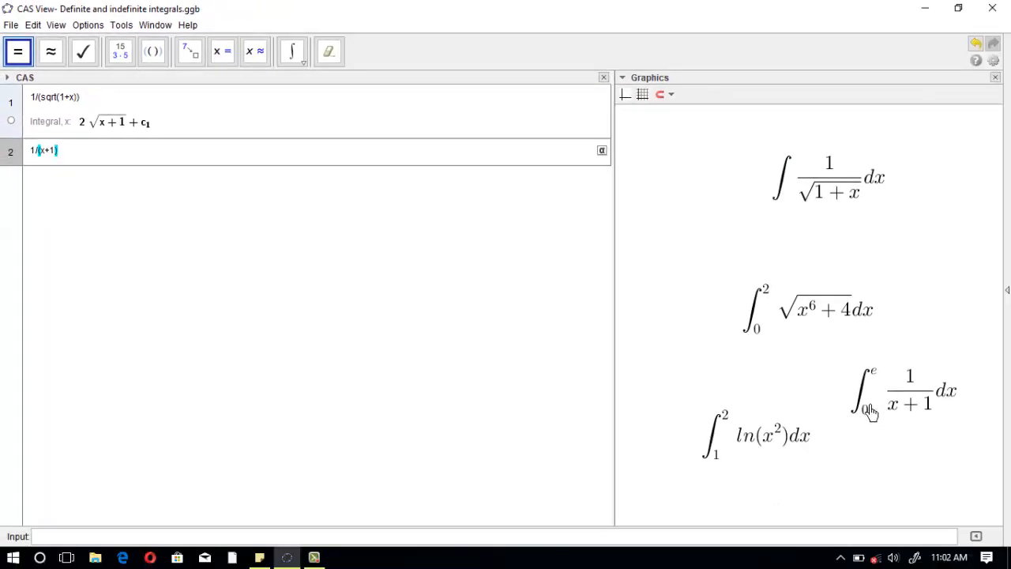
pyautogui.moveTo(866, 387)
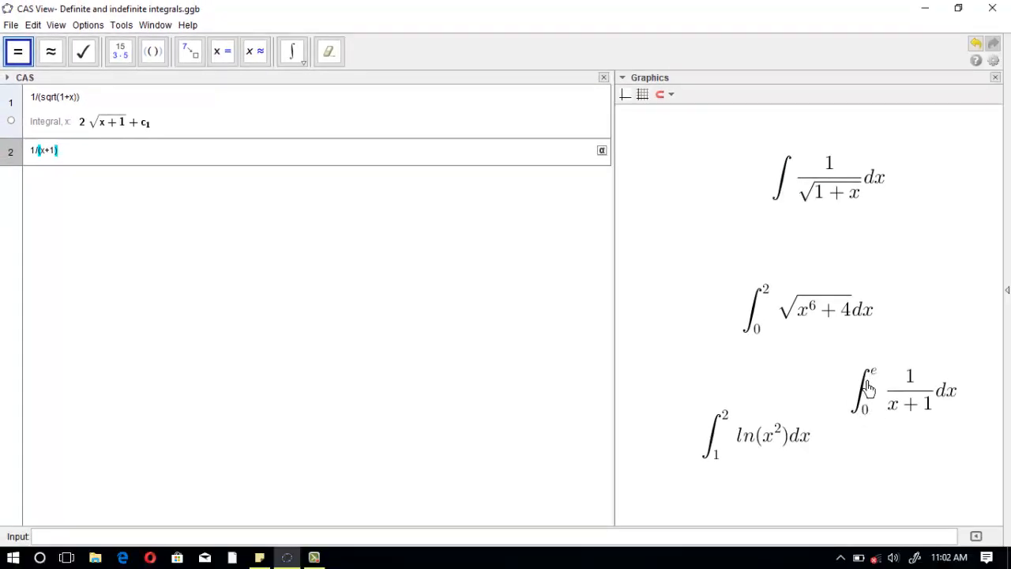
pyautogui.moveTo(267, 212)
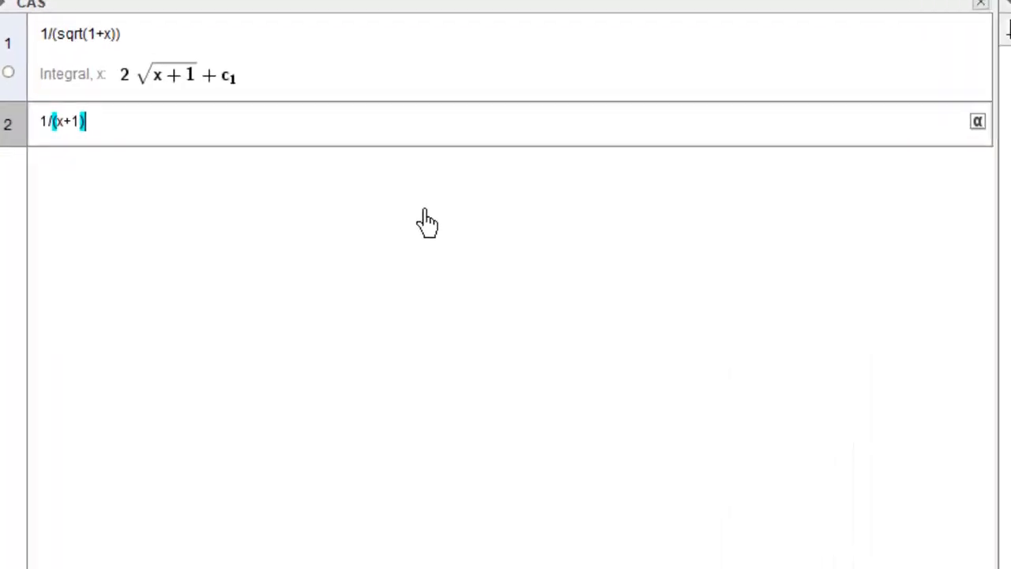
pyautogui.write(',')
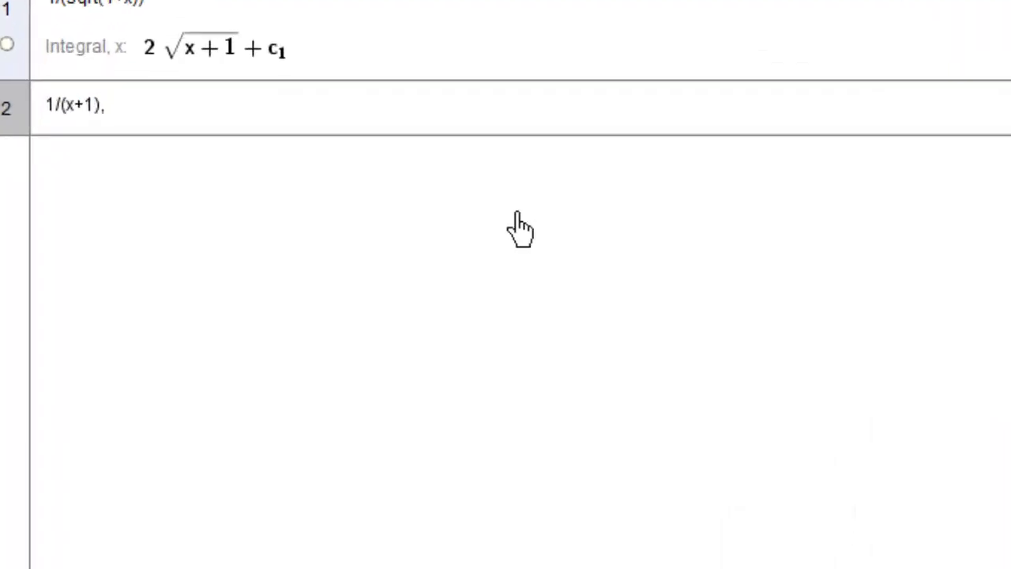
pyautogui.write('0.')
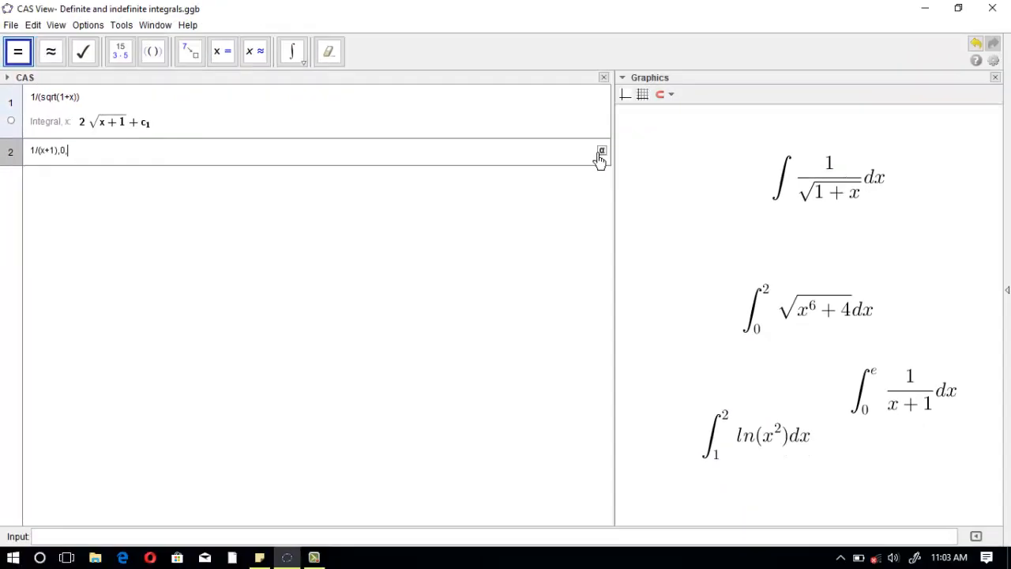
# Add upper limit e from the symbol table and integrate row 2 to get ln(e+1).
pyautogui.click(600, 152)
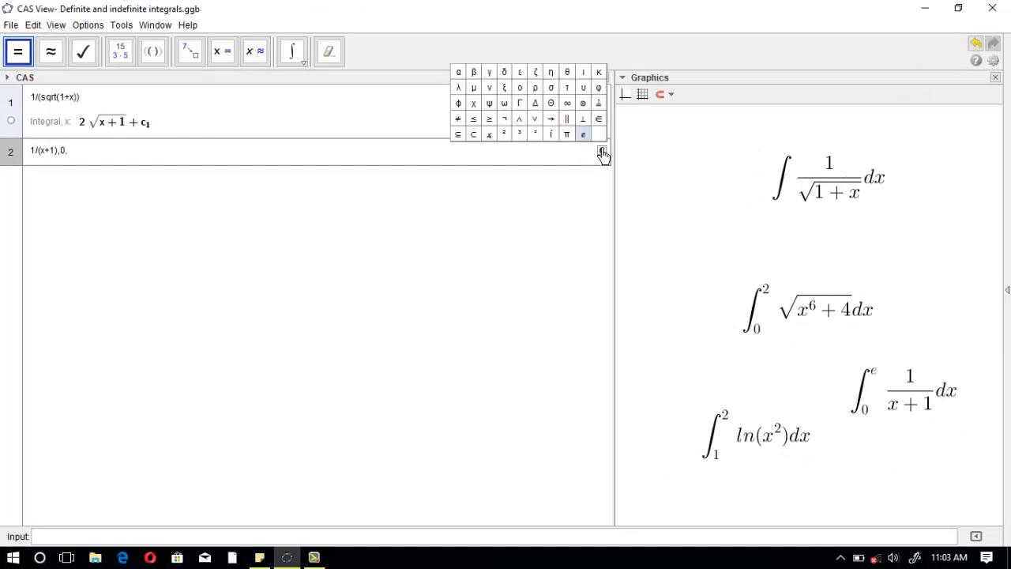
pyautogui.click(583, 133)
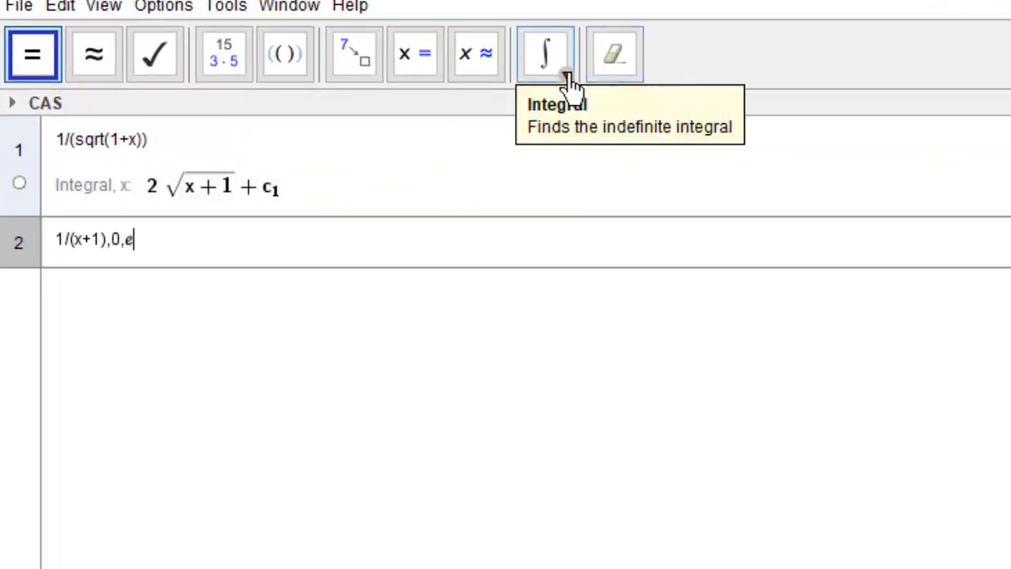
pyautogui.click(545, 53)
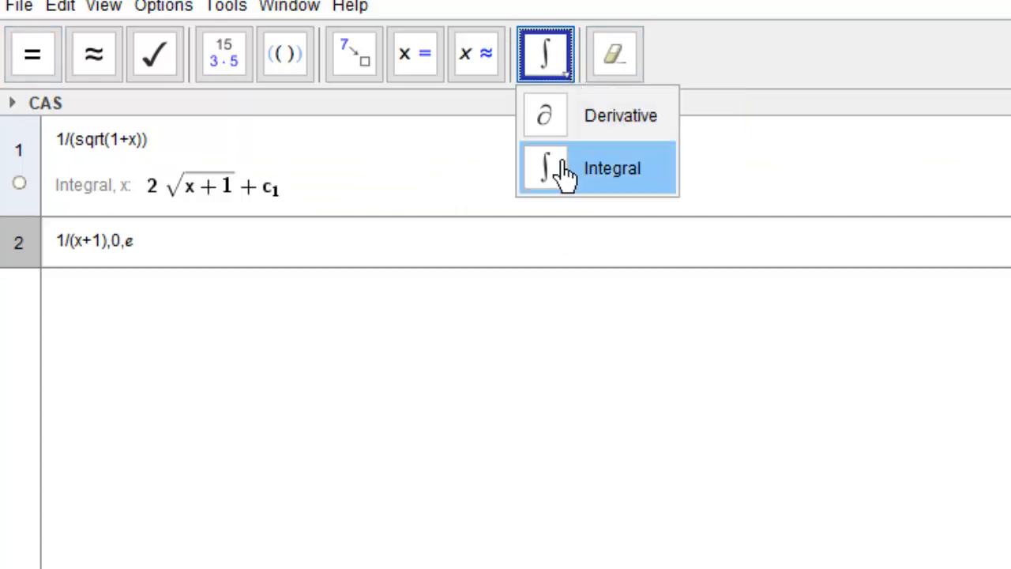
pyautogui.click(612, 168)
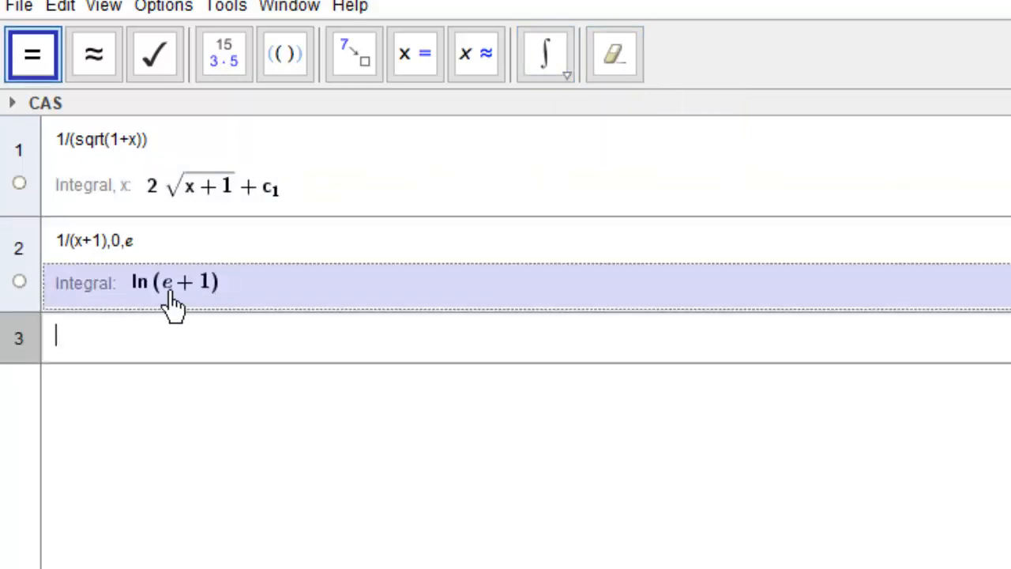
pyautogui.moveTo(230, 327)
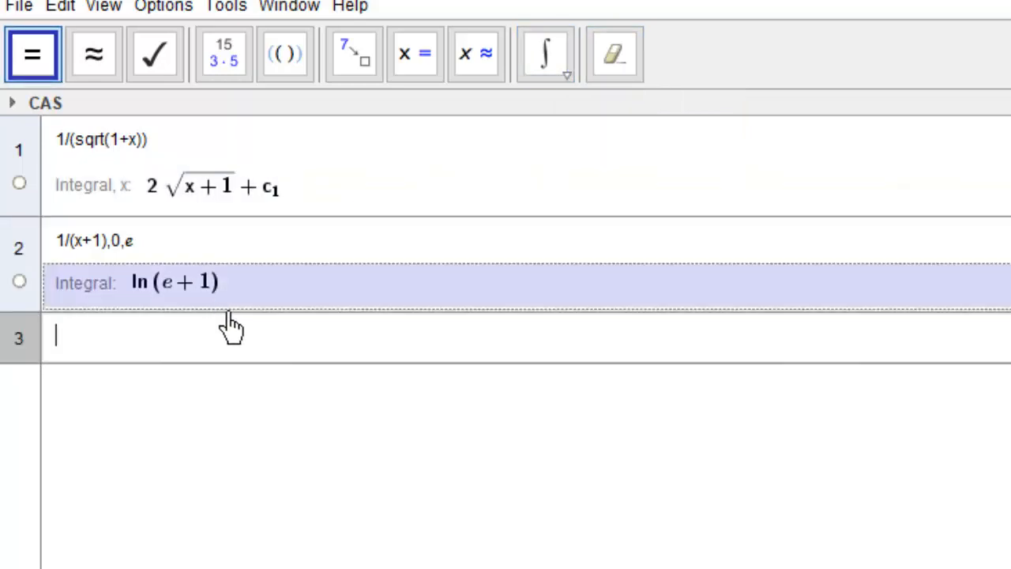
pyautogui.click(335, 471)
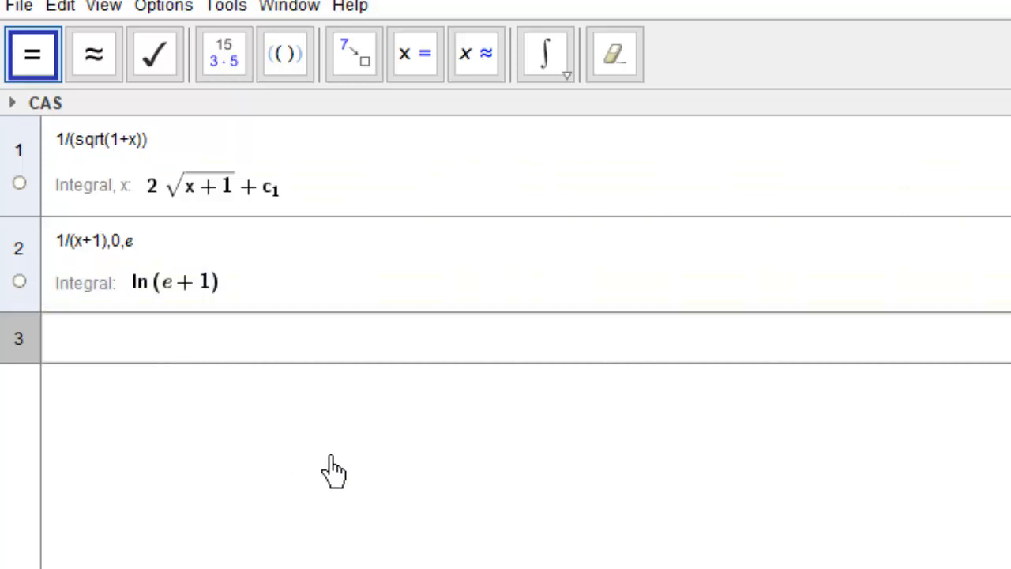
pyautogui.moveTo(334, 471)
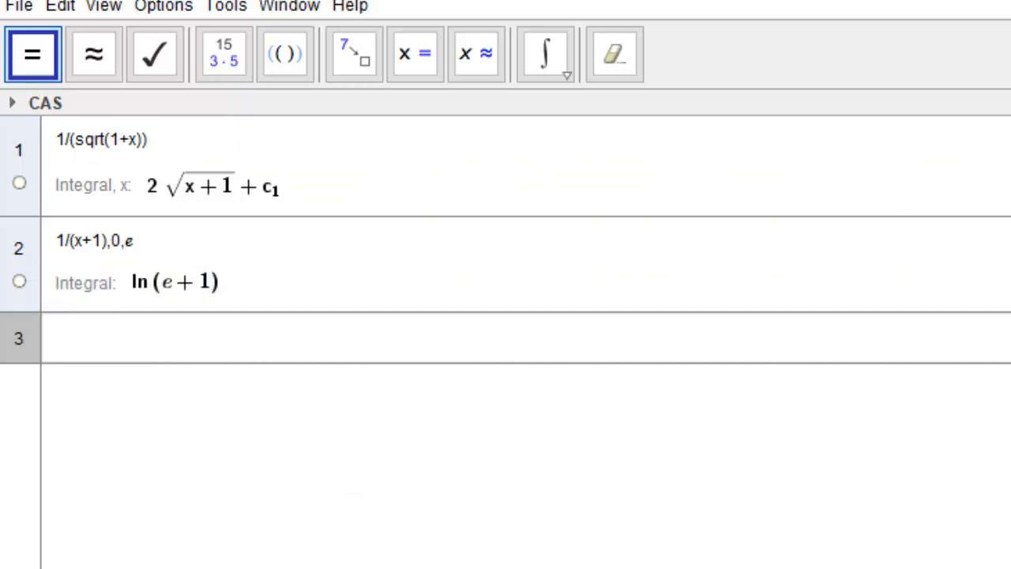
# Enter ln(x^2),0,2 in row 3 and integrate it to get 2 ln(4) − 4.
pyautogui.click(339, 338)
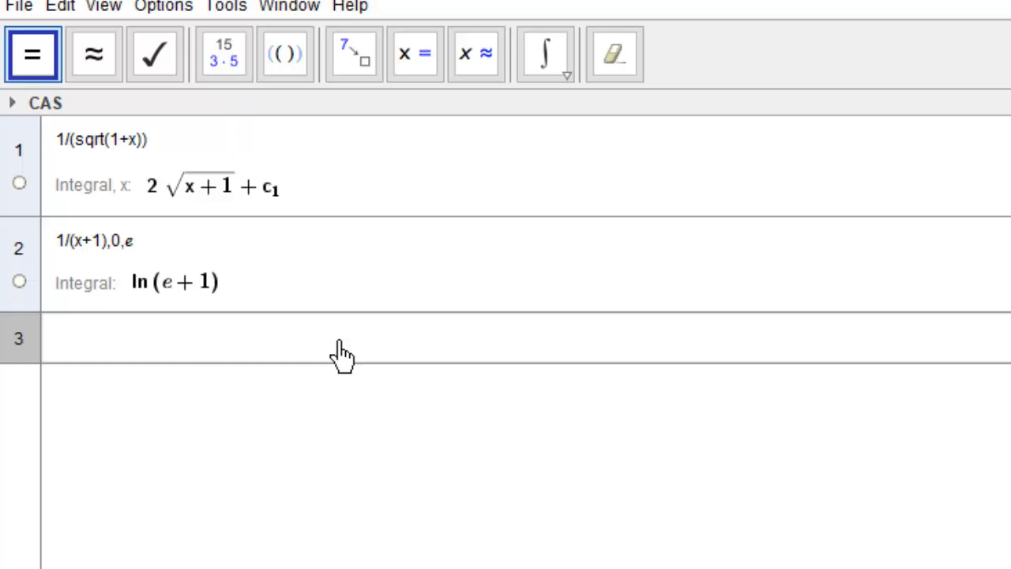
pyautogui.write('ln(')
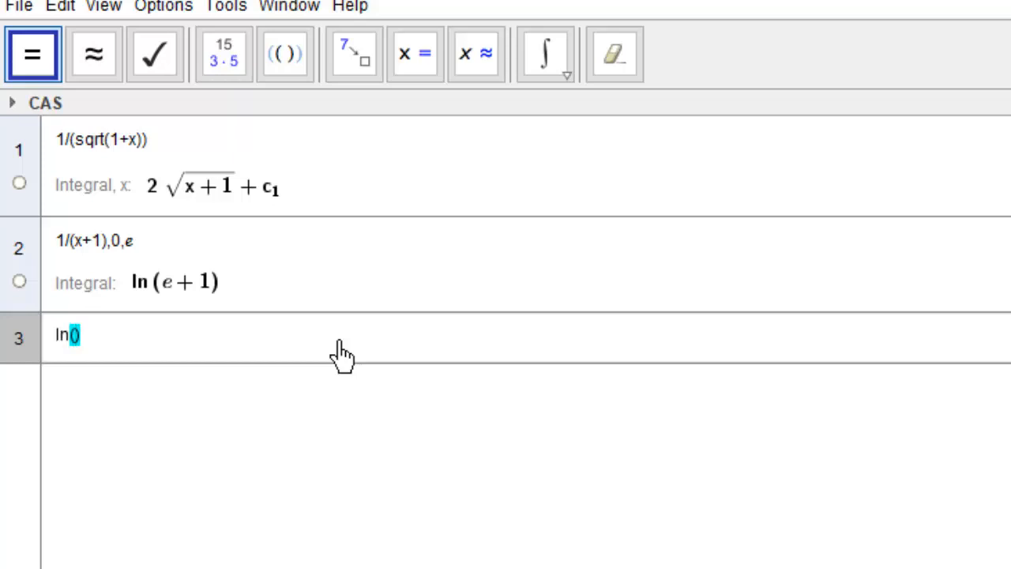
pyautogui.write('(x^2)')
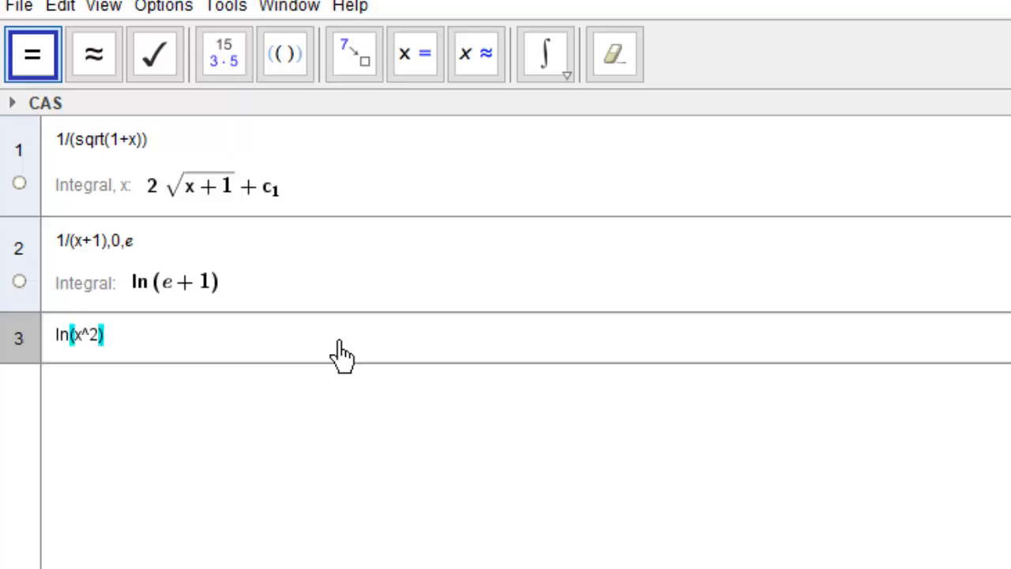
pyautogui.write(',')
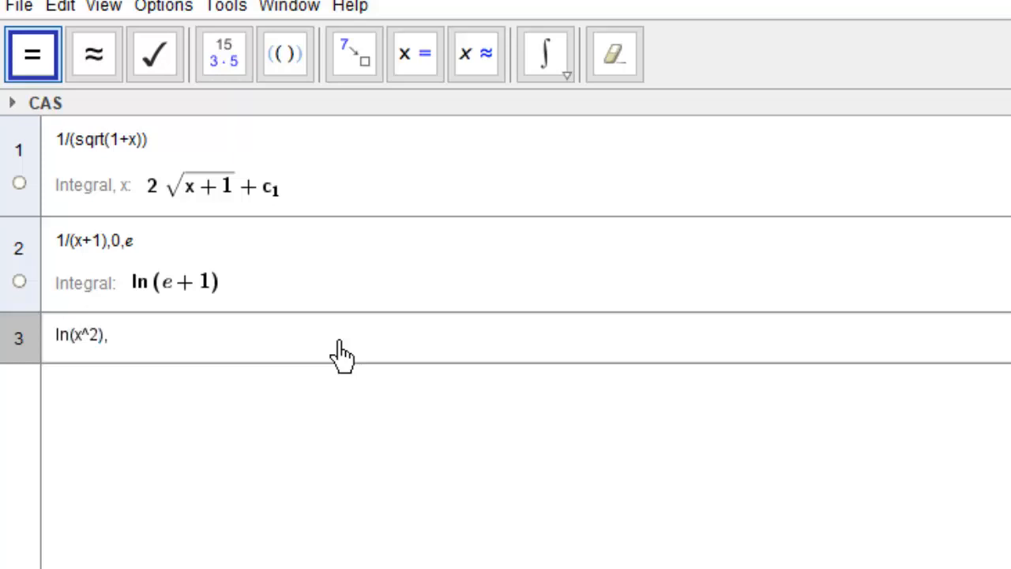
pyautogui.write('0,2')
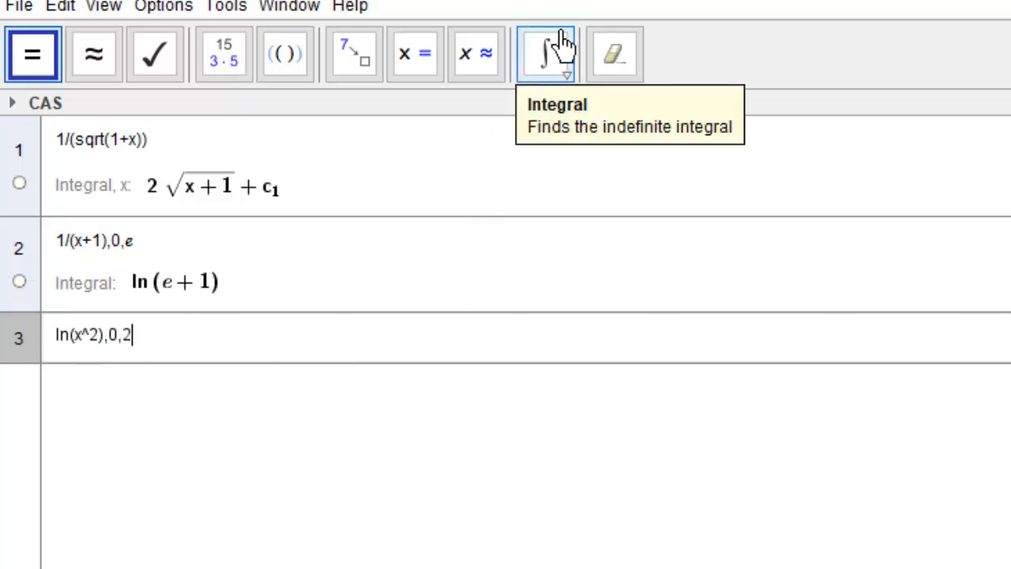
pyautogui.click(545, 54)
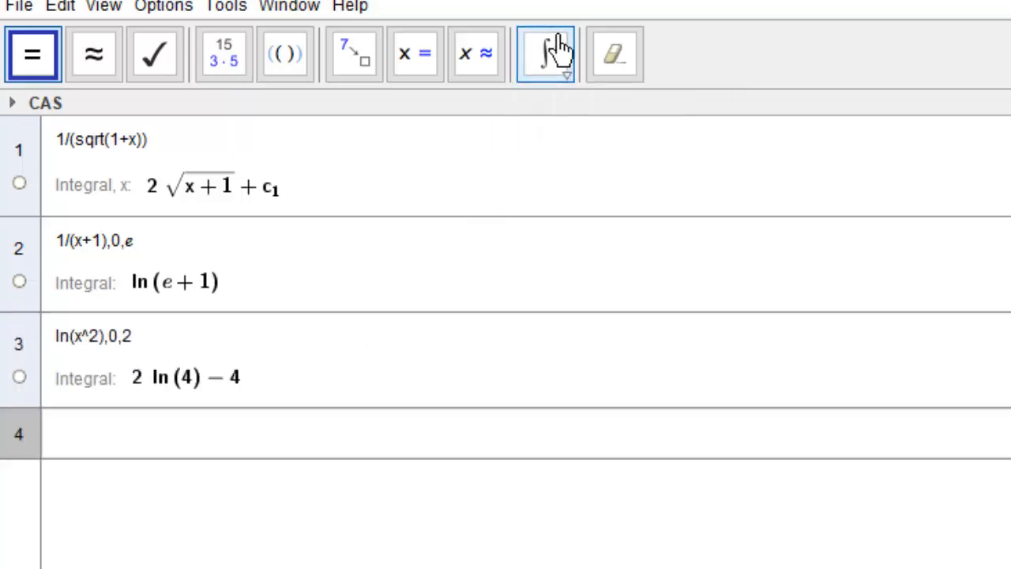